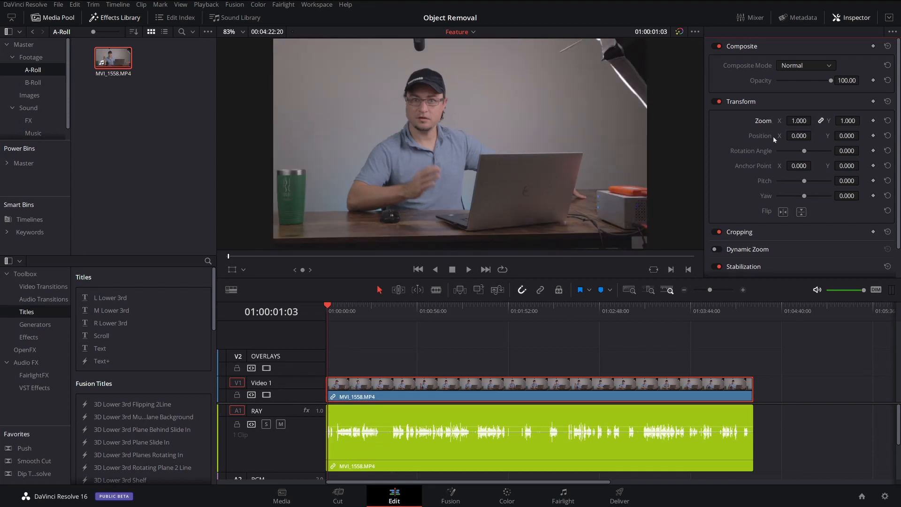
# Switch to the Color page to show the clip's node tree with the OR - Mic node
pyautogui.click(506, 495)
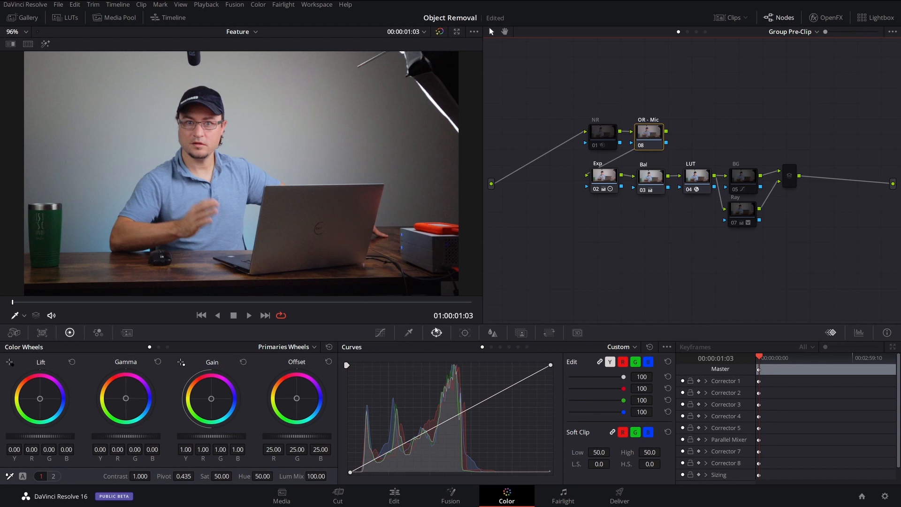
# Add a circular power window on OR - Mic and fit it tightly over the overhead mic
pyautogui.click(436, 332)
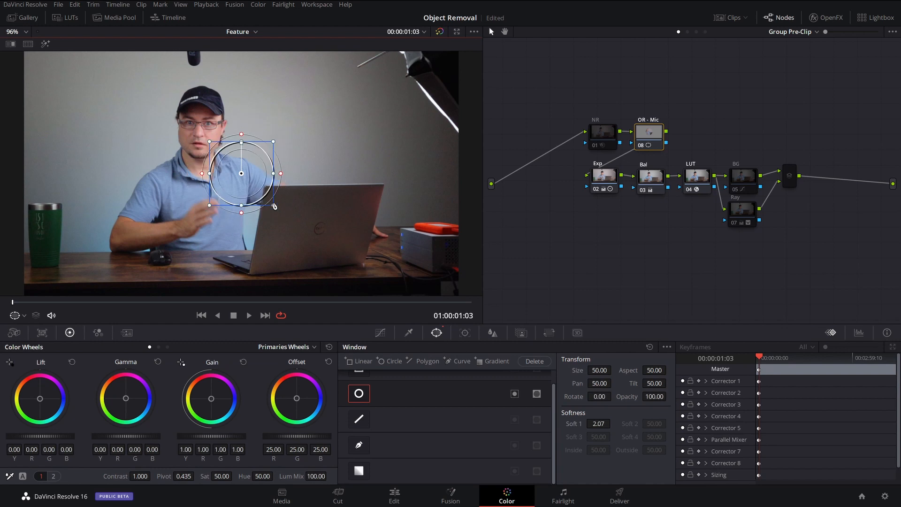
pyautogui.moveTo(241, 173); pyautogui.dragTo(193, 57)
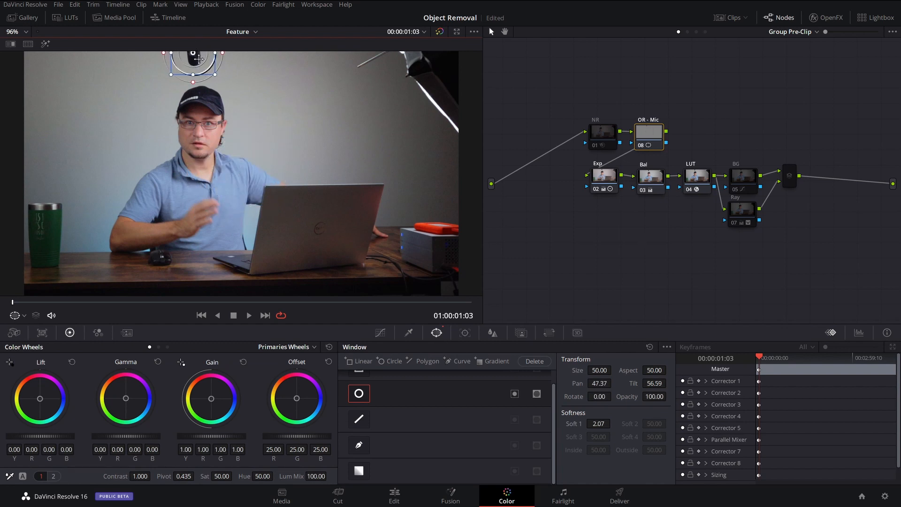
pyautogui.moveTo(193, 54); pyautogui.dragTo(213, 57)
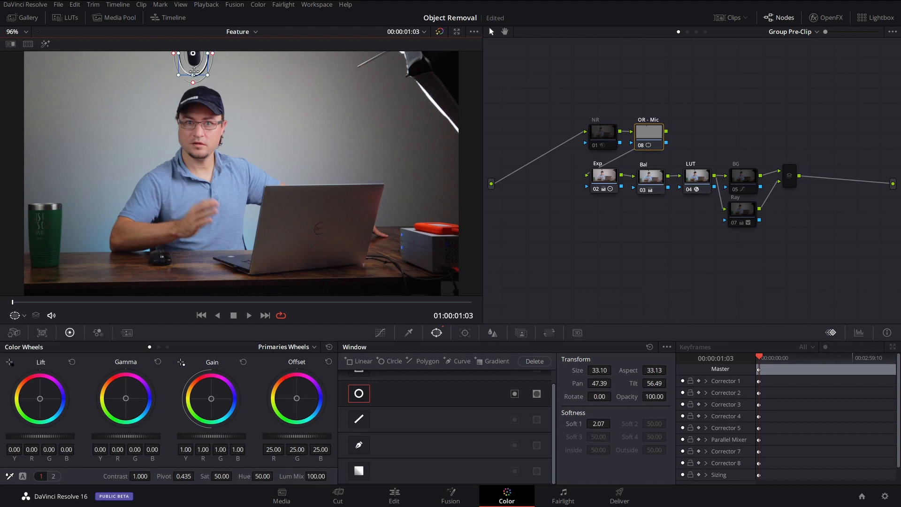
# Blur inside the mic window, raising the Radius until the mic disappears
pyautogui.click(493, 333)
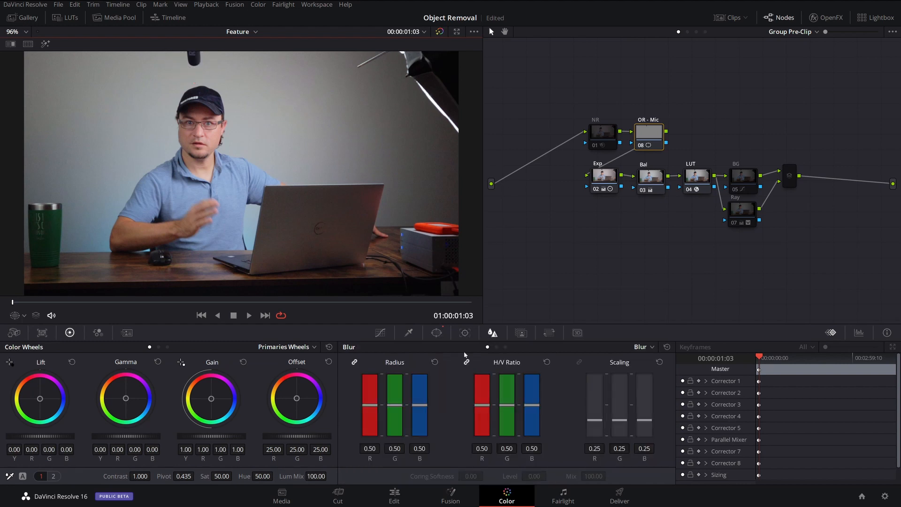
pyautogui.moveTo(394, 400); pyautogui.dragTo(394, 410)
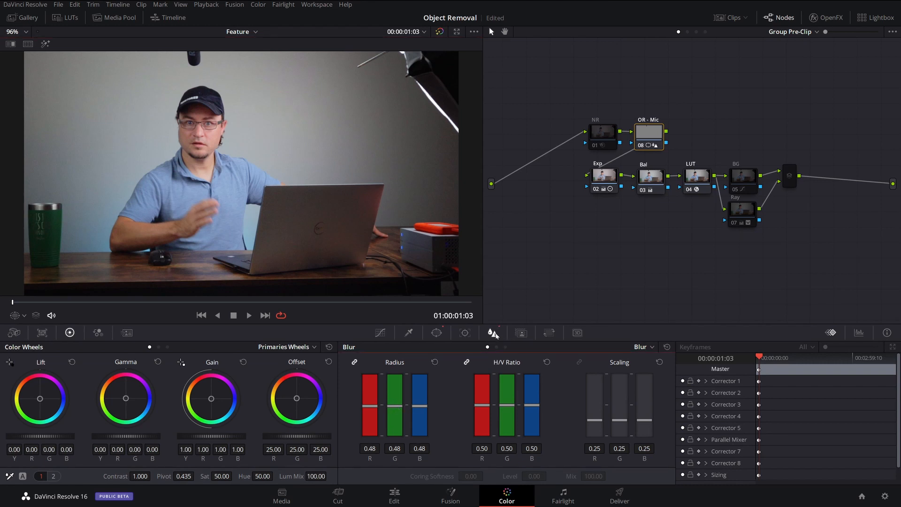
pyautogui.moveTo(394, 419); pyautogui.dragTo(394, 385)
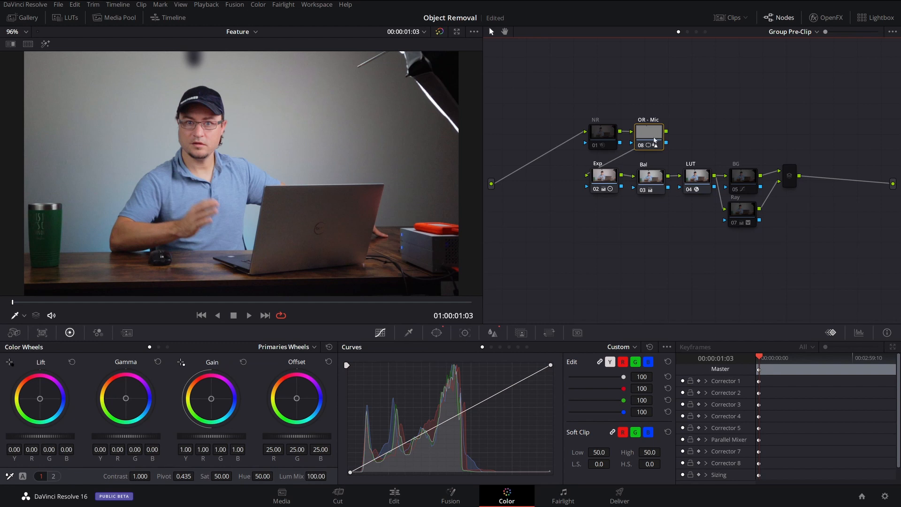
pyautogui.moveTo(654, 146)
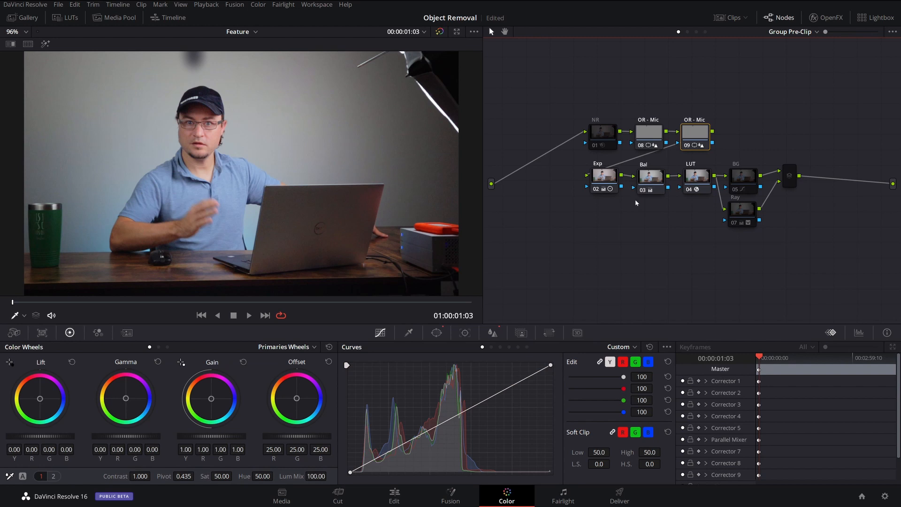
pyautogui.moveTo(364, 338)
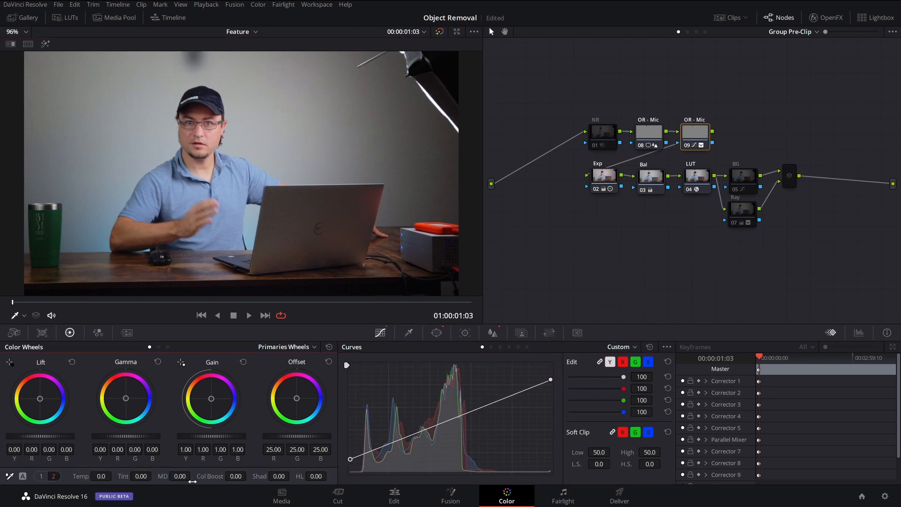
# Switch the colour wheels to Log mode and return to the first OR - Mic node's settings
pyautogui.click(285, 346)
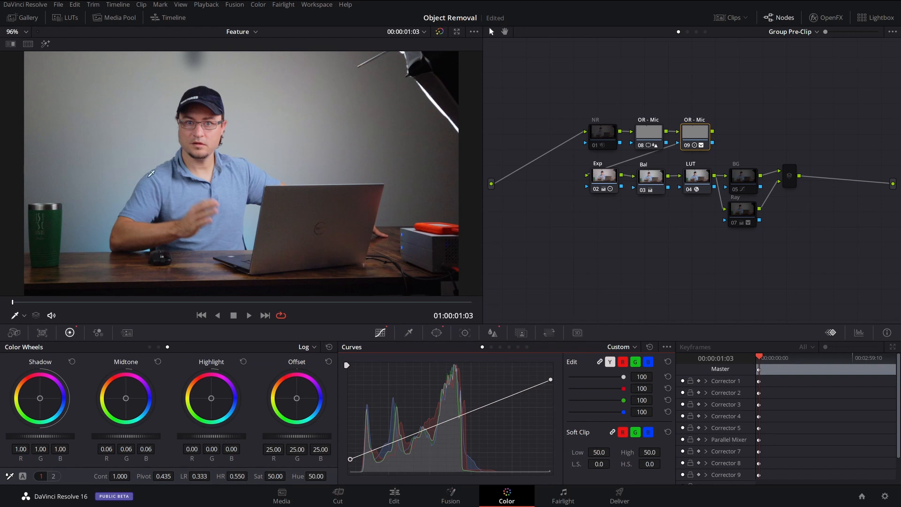
pyautogui.click(649, 132)
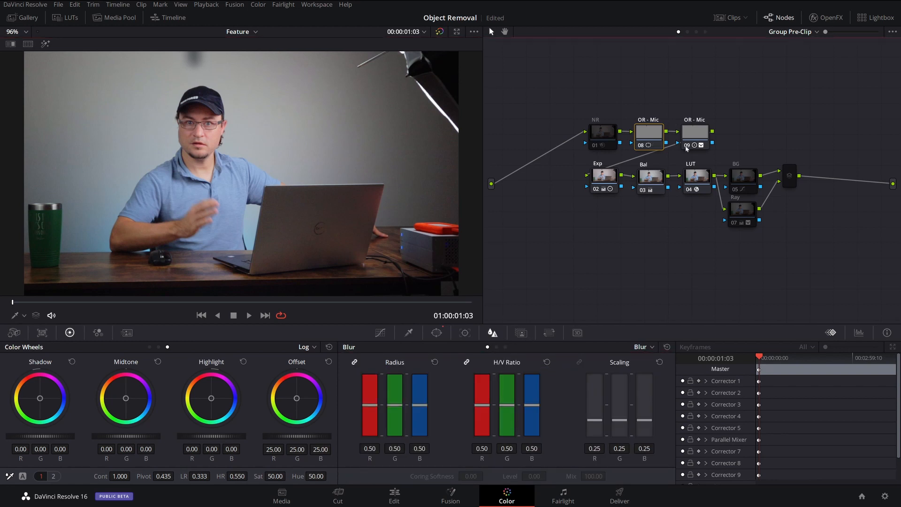
pyautogui.click(408, 332)
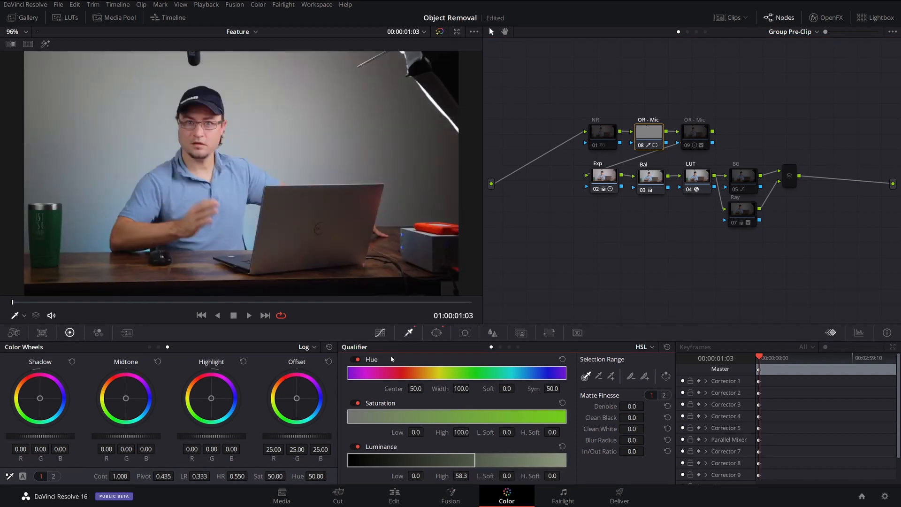
# Flatten the first OR - Mic node's custom tone curve with added control points
pyautogui.click(491, 332)
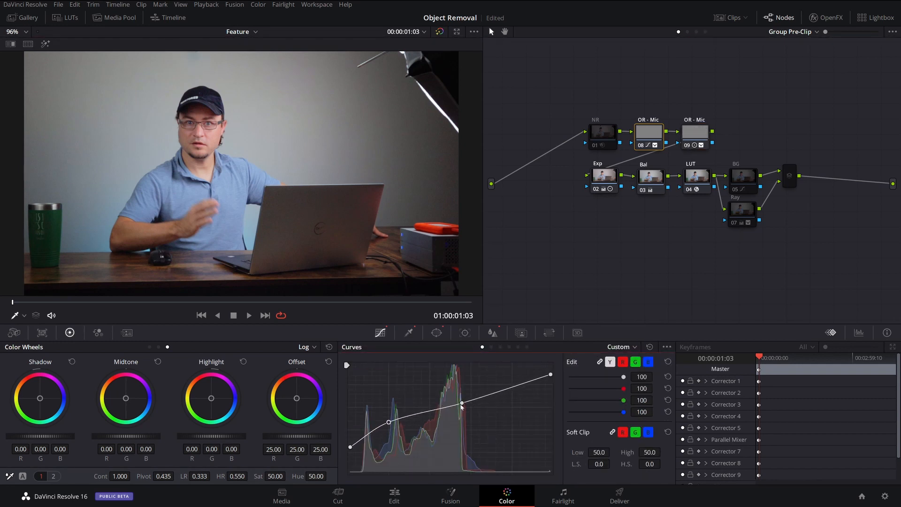
pyautogui.click(620, 347)
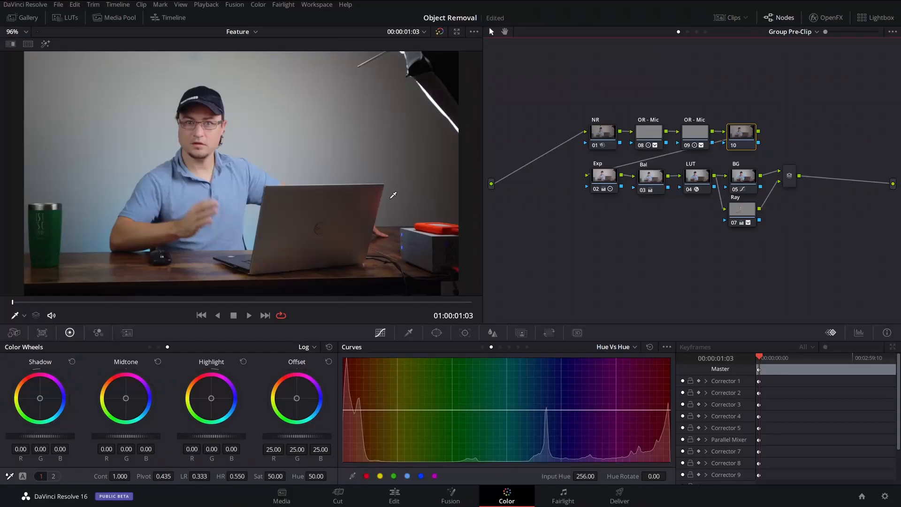
pyautogui.moveTo(490, 117)
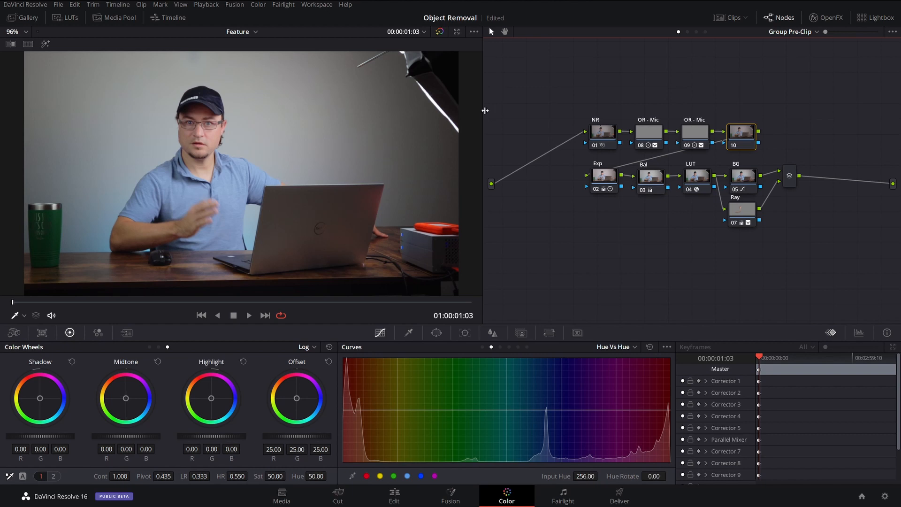
pyautogui.moveTo(488, 65)
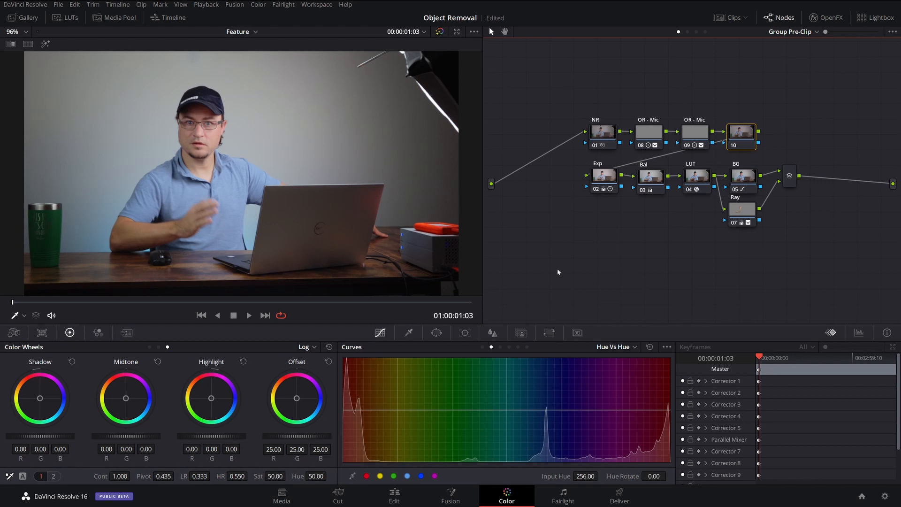
# Add a Linear window on the OR - Light node and rotate it to 45.00 degrees
pyautogui.click(436, 332)
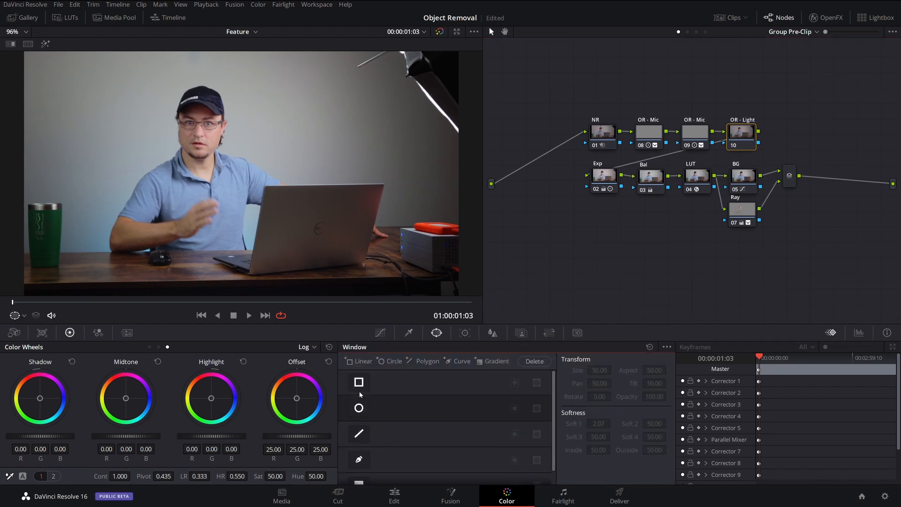
pyautogui.click(358, 382)
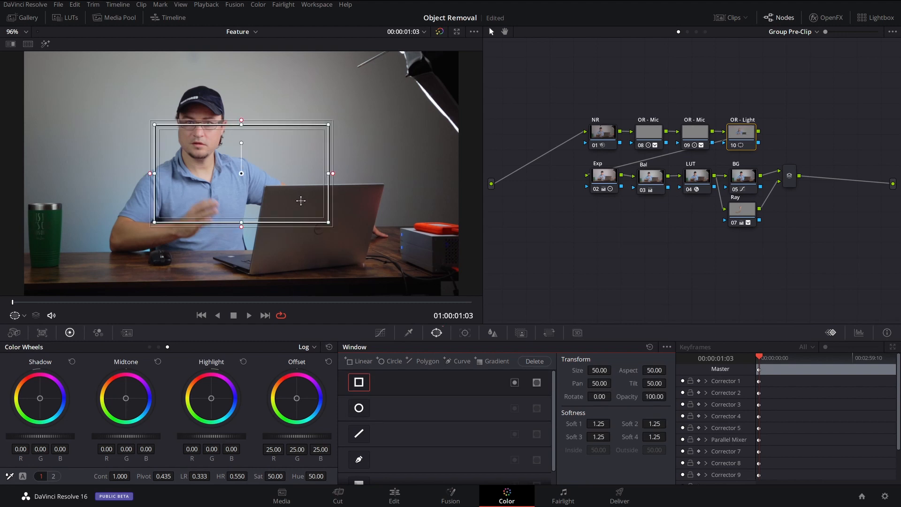
pyautogui.click(598, 396)
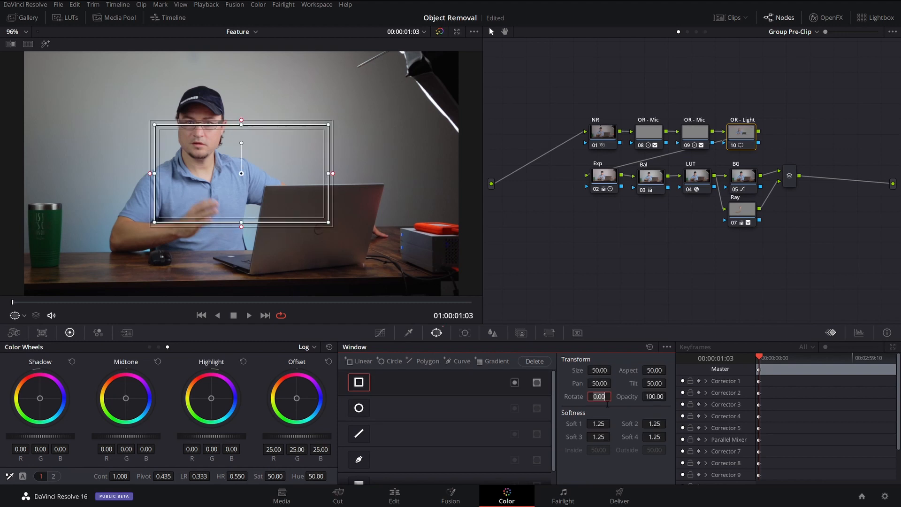
pyautogui.write('45.00')
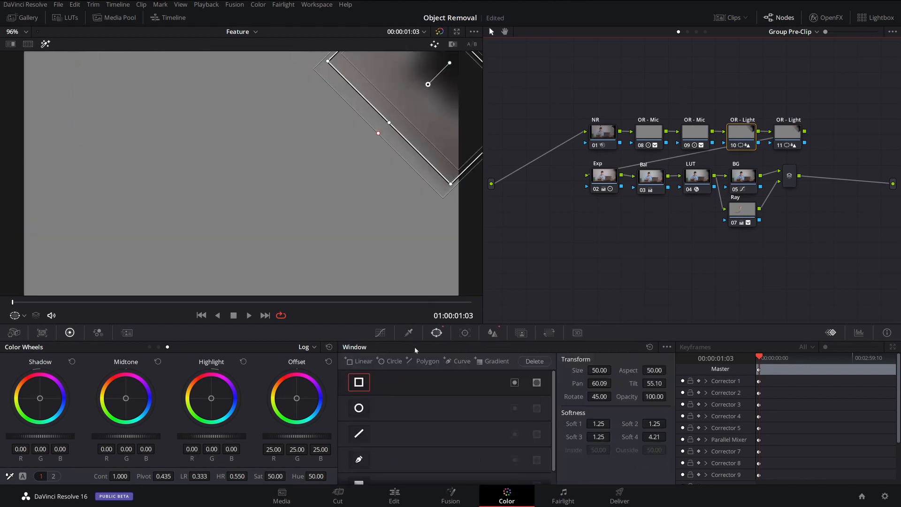
# Bypass the OR - Light nodes to compare, then bring up the first node's window softness controls
pyautogui.click(409, 333)
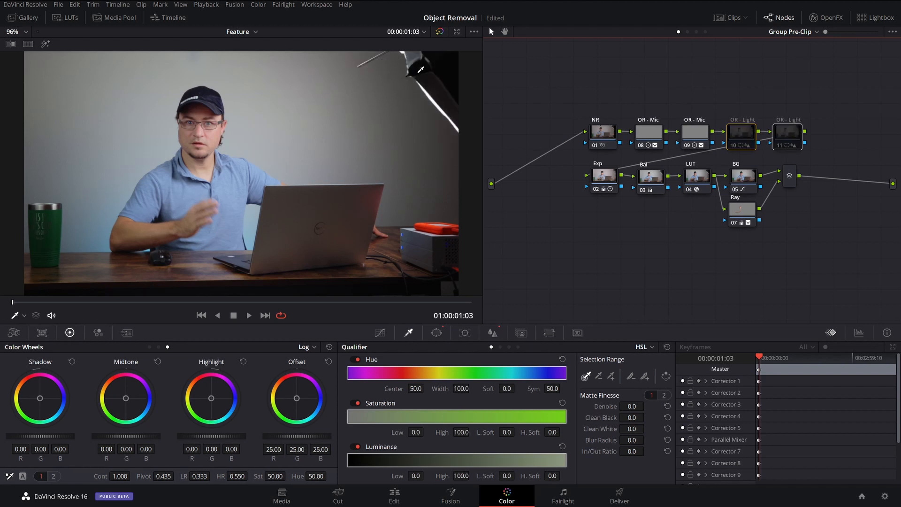
pyautogui.moveTo(510, 155)
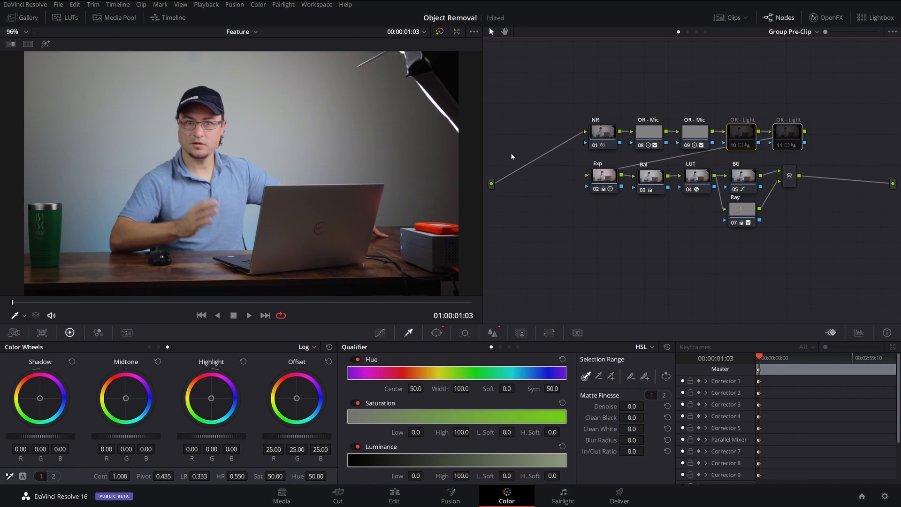
pyautogui.moveTo(451, 86)
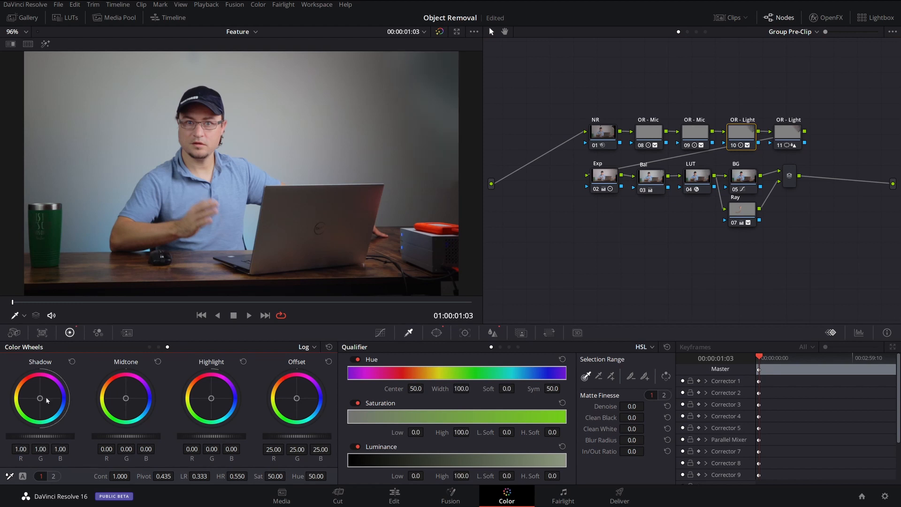
pyautogui.moveTo(9, 362)
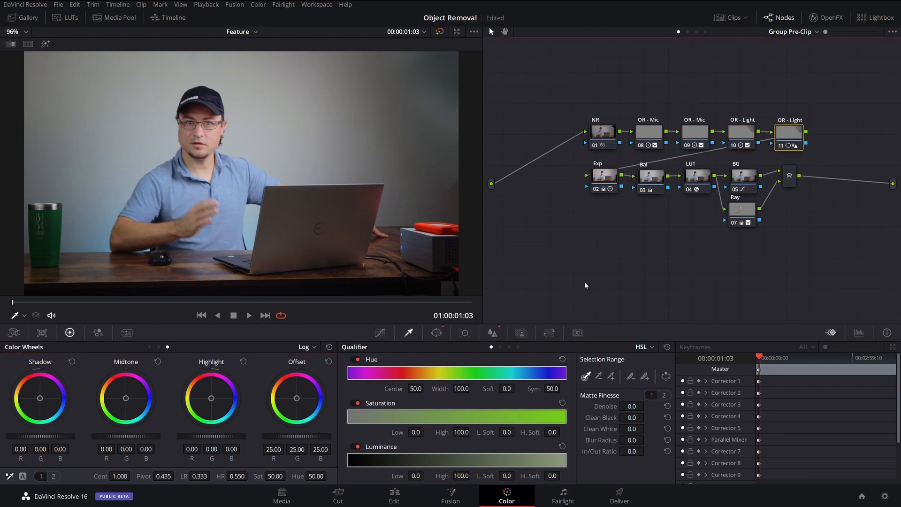
pyautogui.moveTo(14, 444)
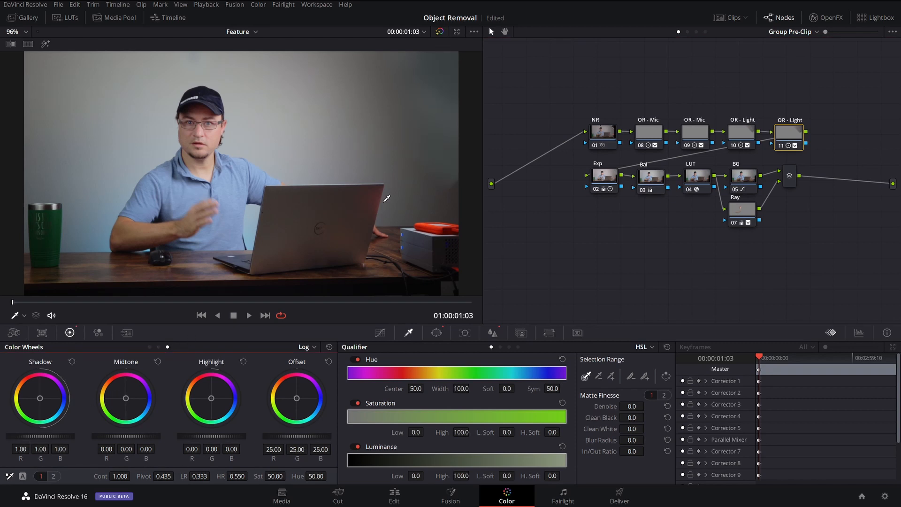
pyautogui.click(741, 132)
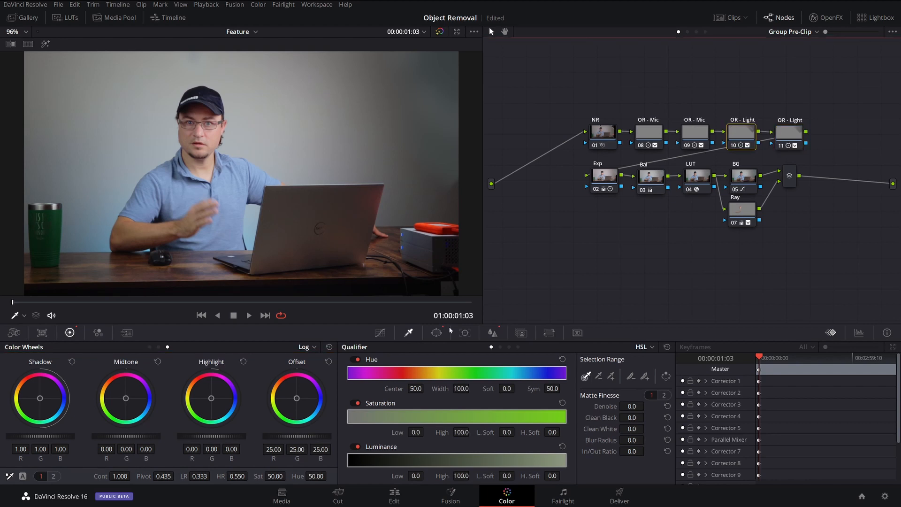
pyautogui.click(436, 333)
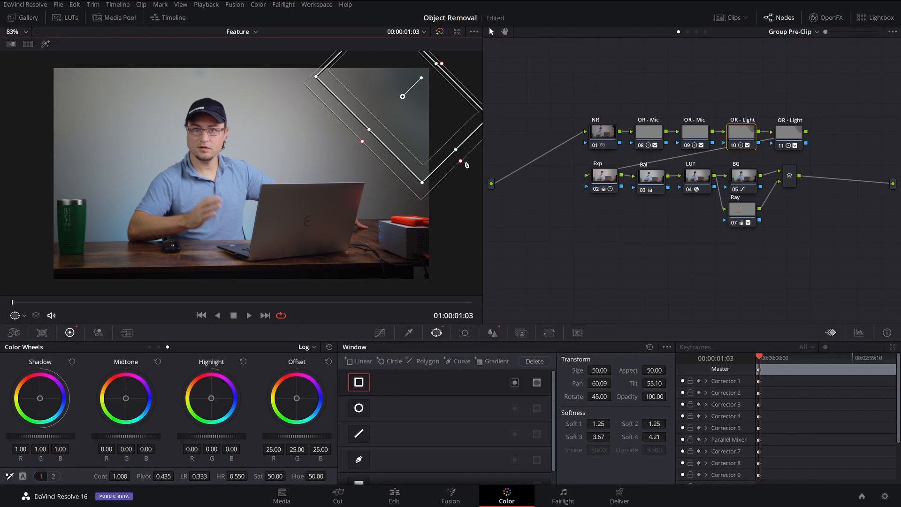
# Check the Hue vs Hue curves, then switch the node editor to Group Post-Clip
pyautogui.click(789, 133)
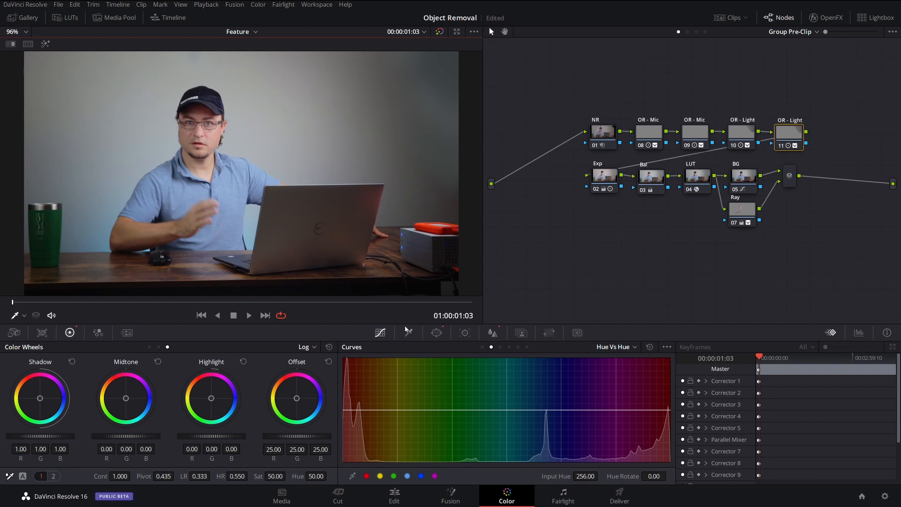
pyautogui.click(615, 346)
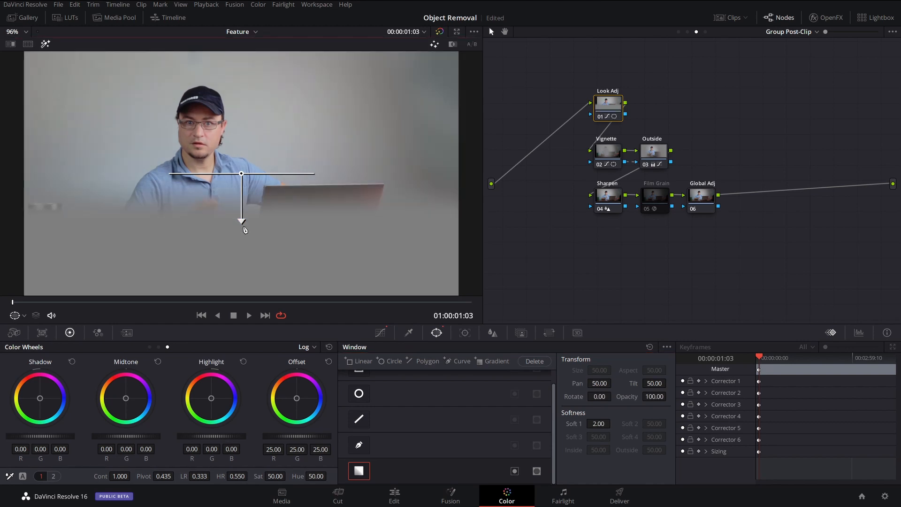
# Angle the Look Adj gradient down across the frame and darken it with a pulled-down custom curve
pyautogui.moveTo(241, 174); pyautogui.dragTo(411, 92)
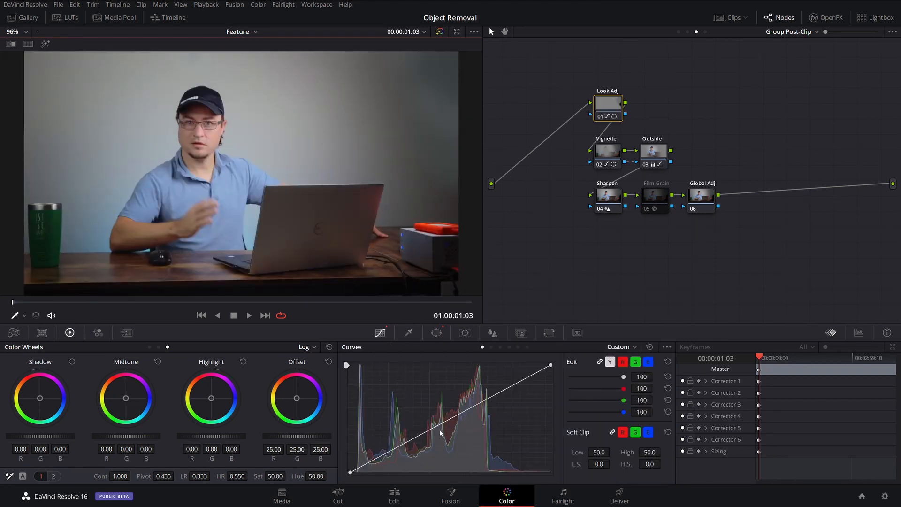
pyautogui.moveTo(439, 432); pyautogui.dragTo(449, 442)
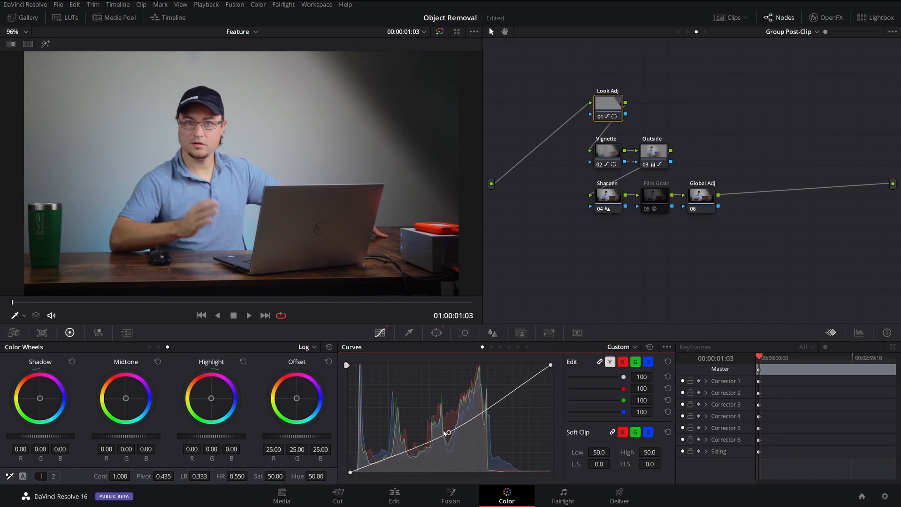
pyautogui.click(437, 332)
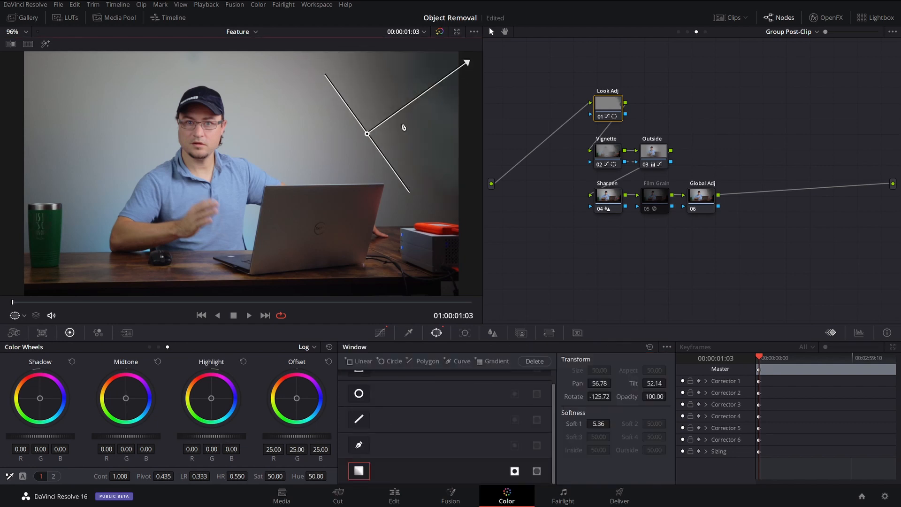